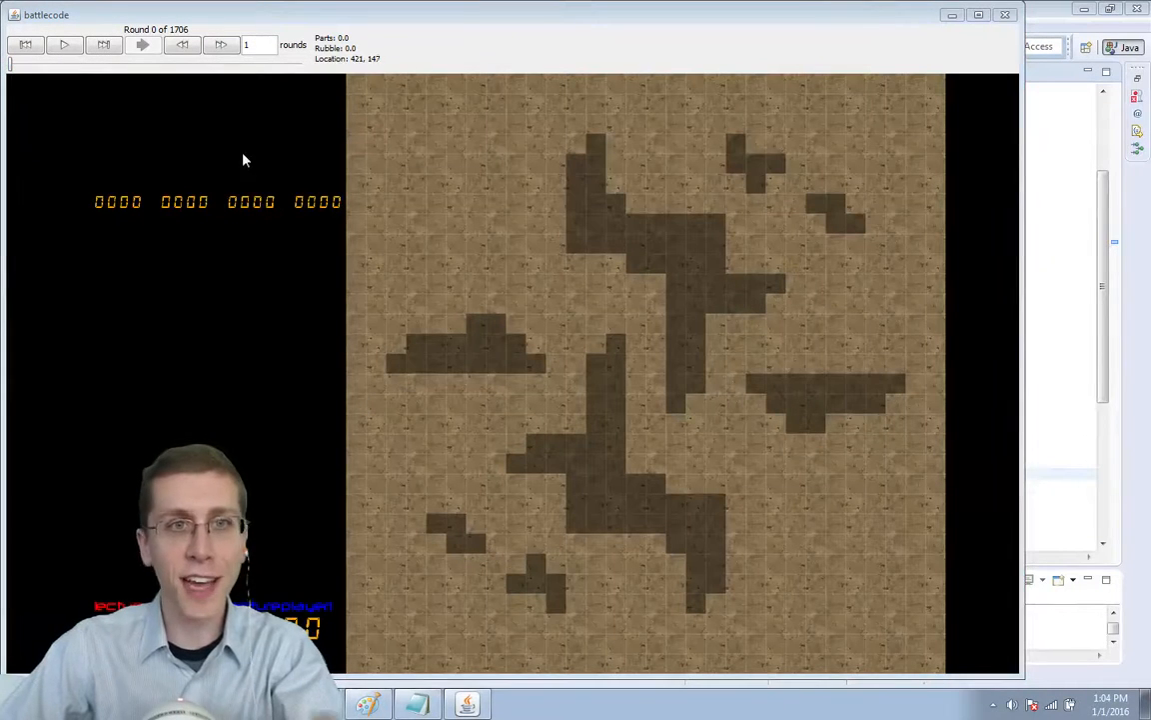
# Start the match replay so red and blue units appear at round 1 of 2000.
pyautogui.click(220, 44)
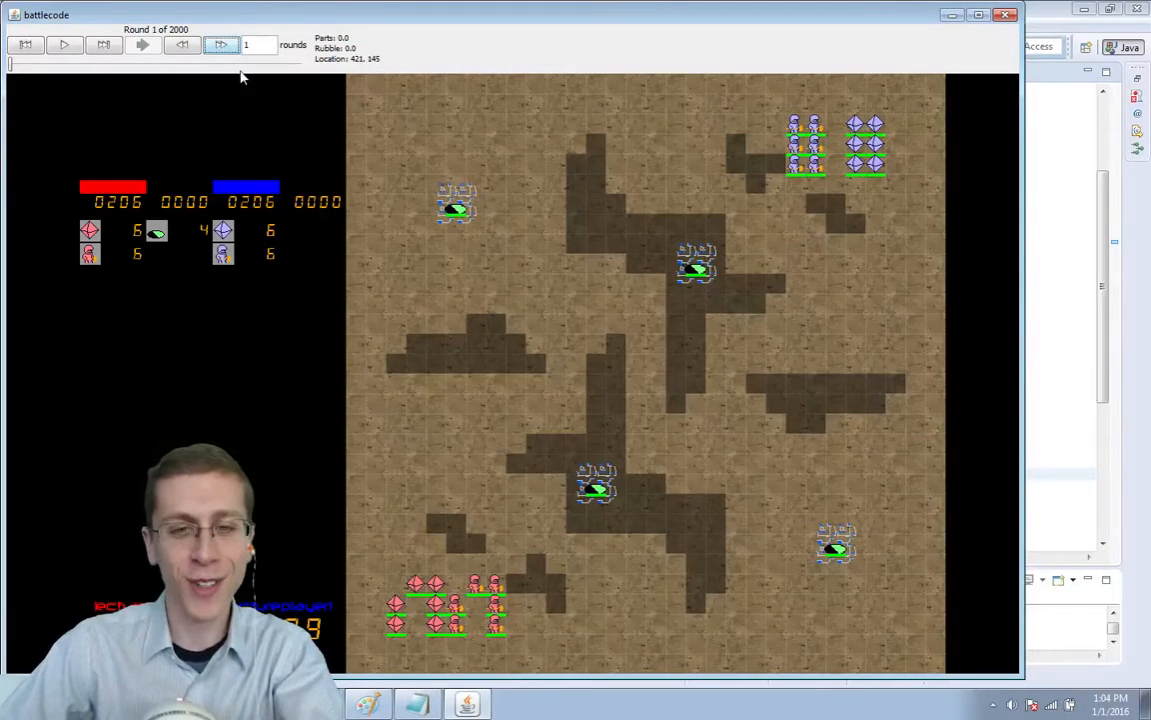
# Step the replay forward from round 1 to round 52 of 2000.
pyautogui.click(219, 44)
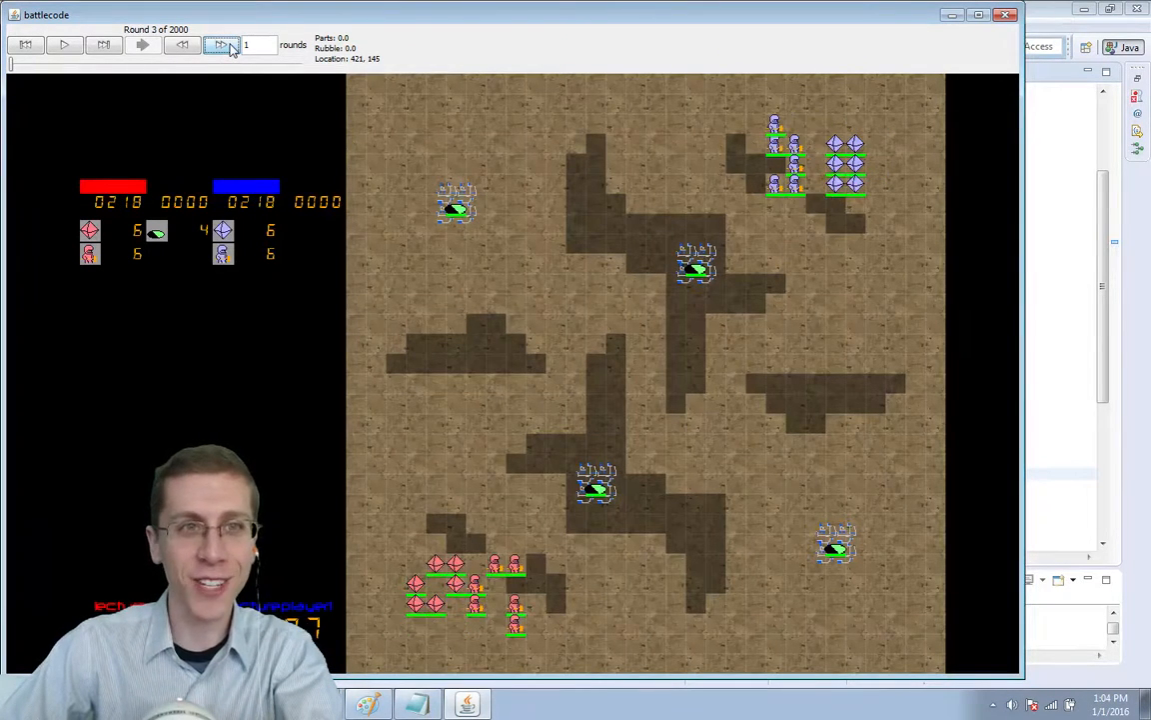
pyautogui.click(220, 44)
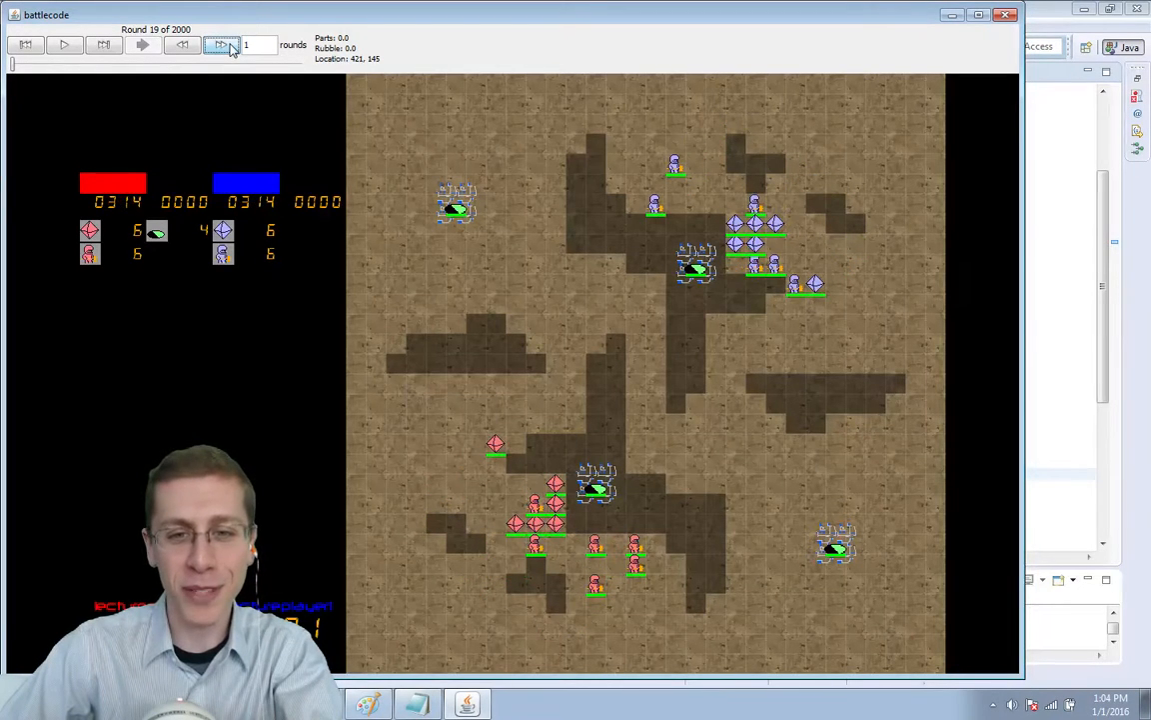
pyautogui.click(222, 44)
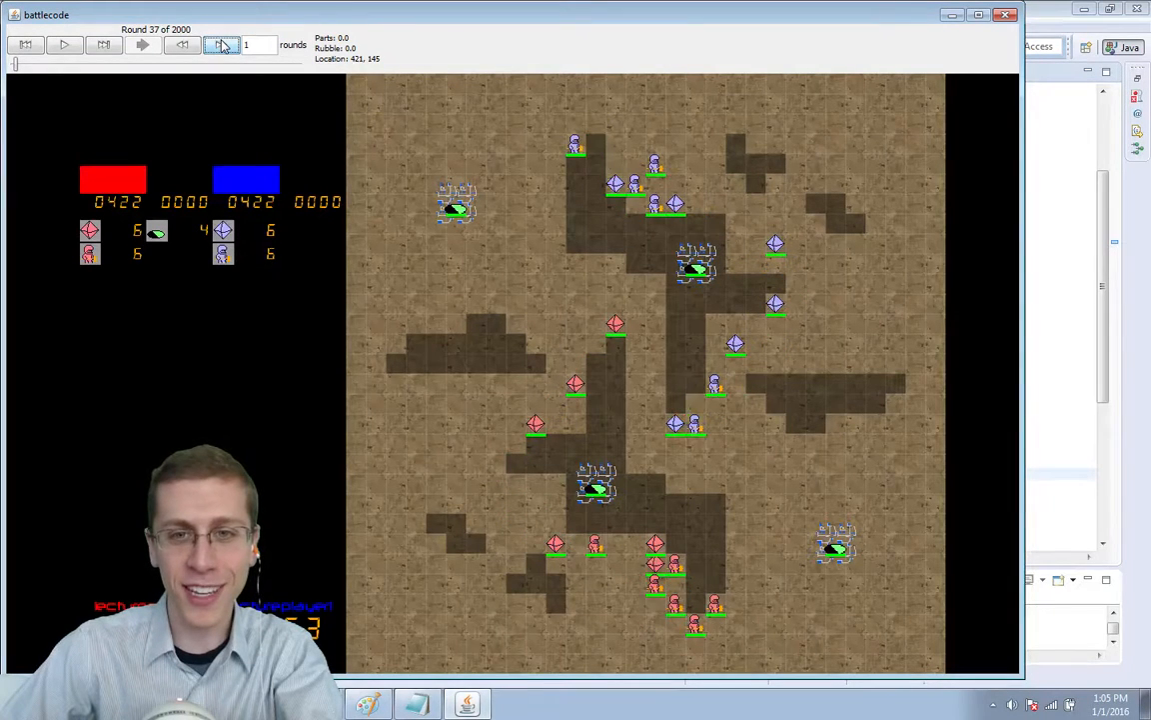
pyautogui.click(63, 44)
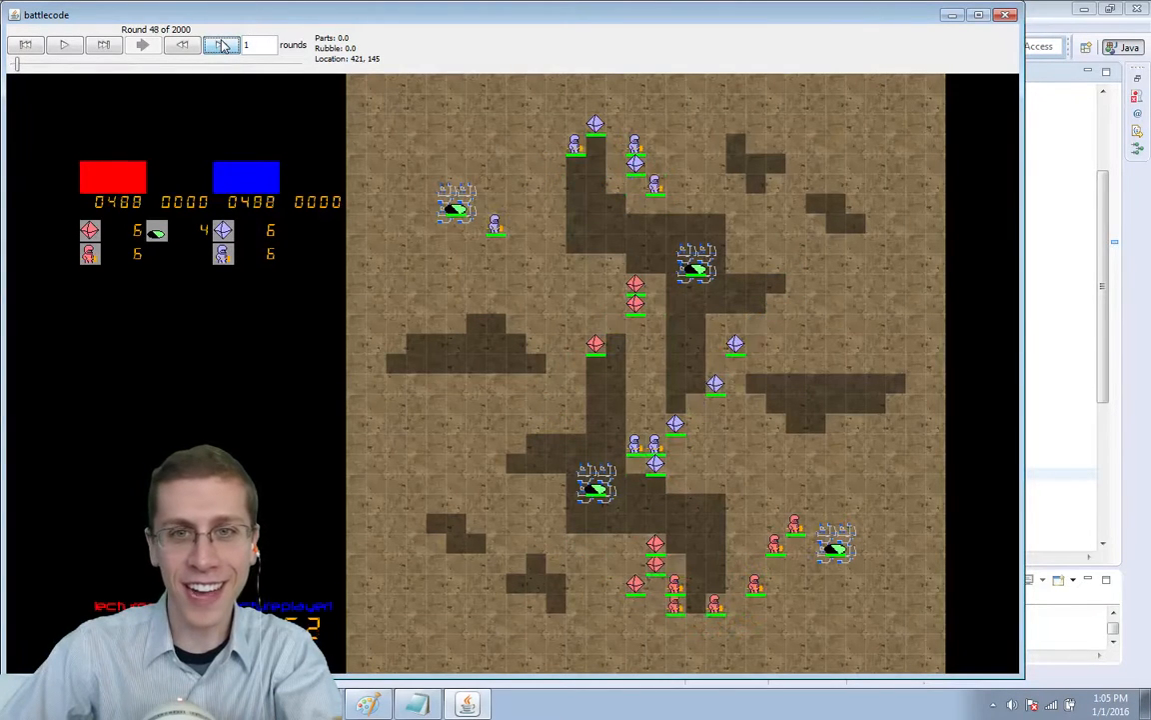
pyautogui.click(144, 44)
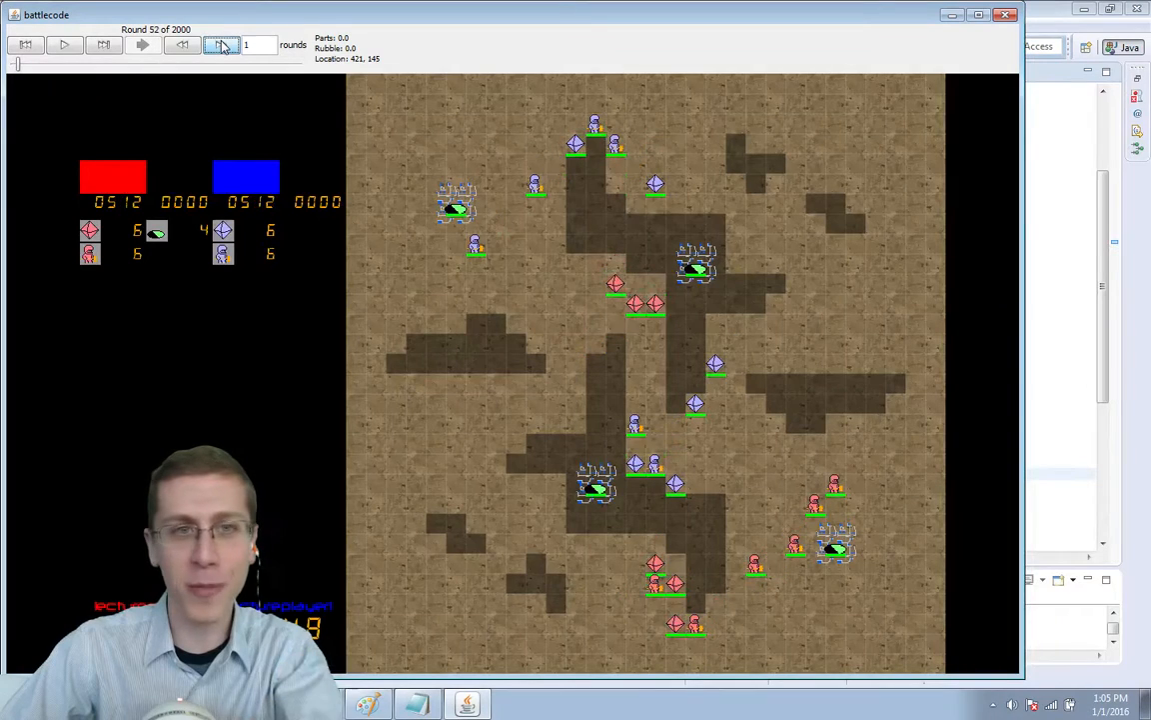
# Step the replay forward from round 52 until the counter reads round 86.
pyautogui.click(64, 44)
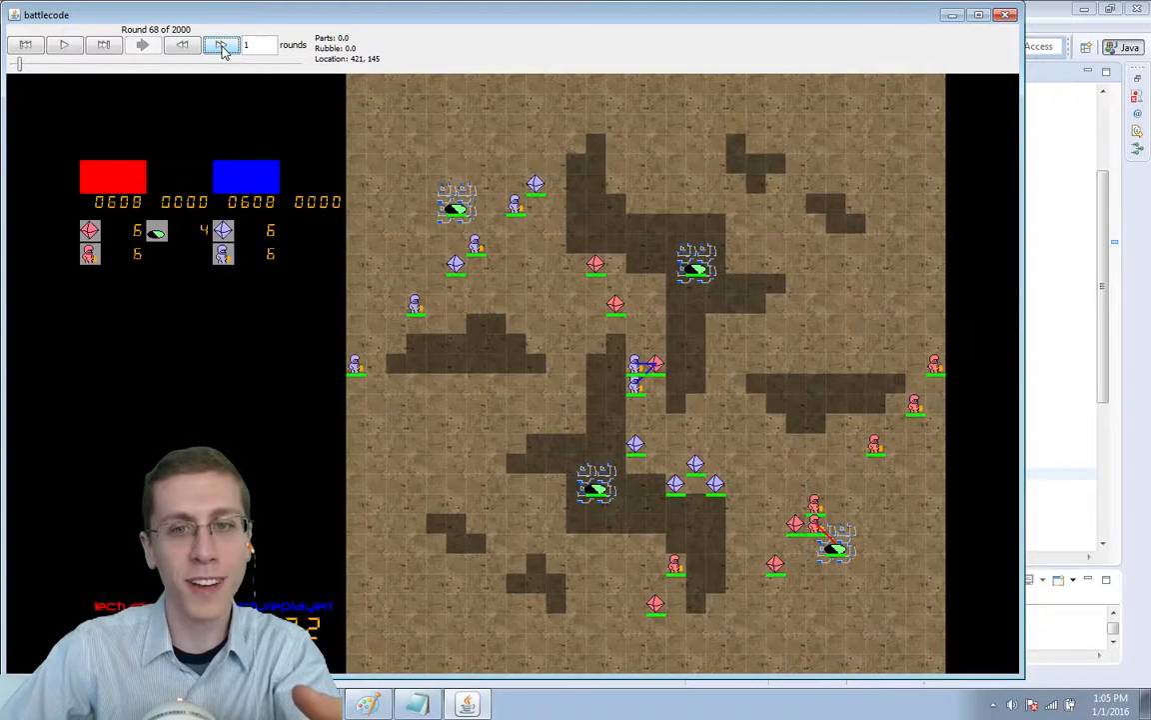
pyautogui.click(64, 44)
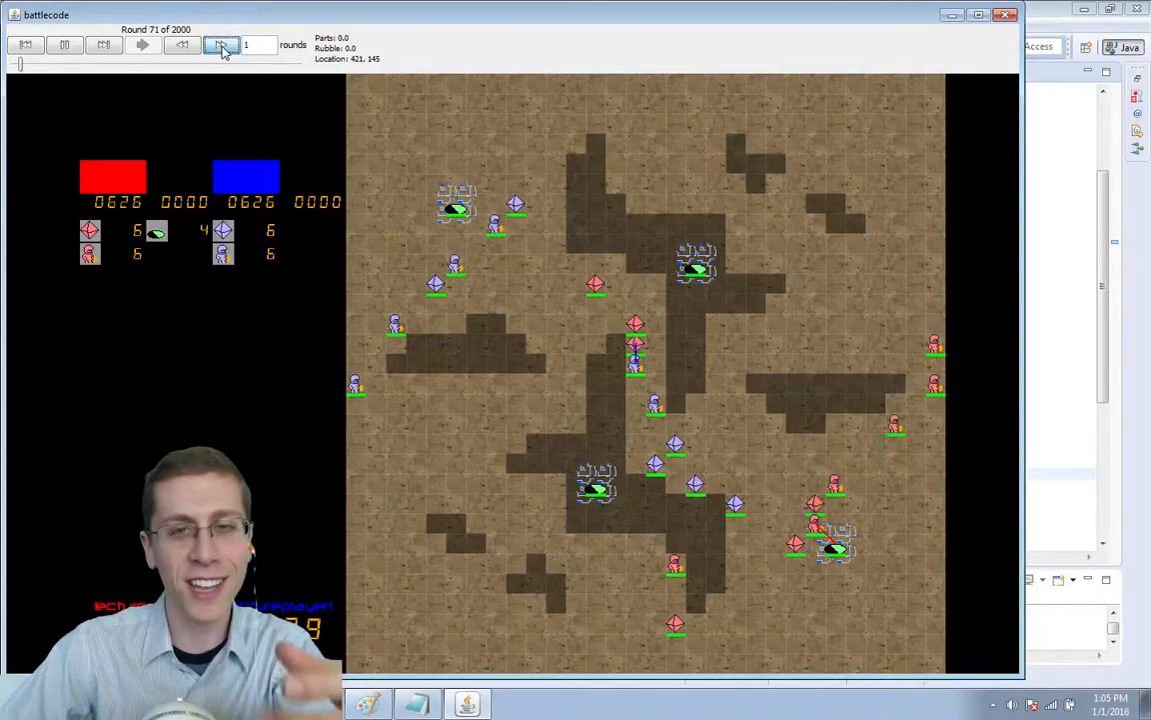
pyautogui.click(142, 44)
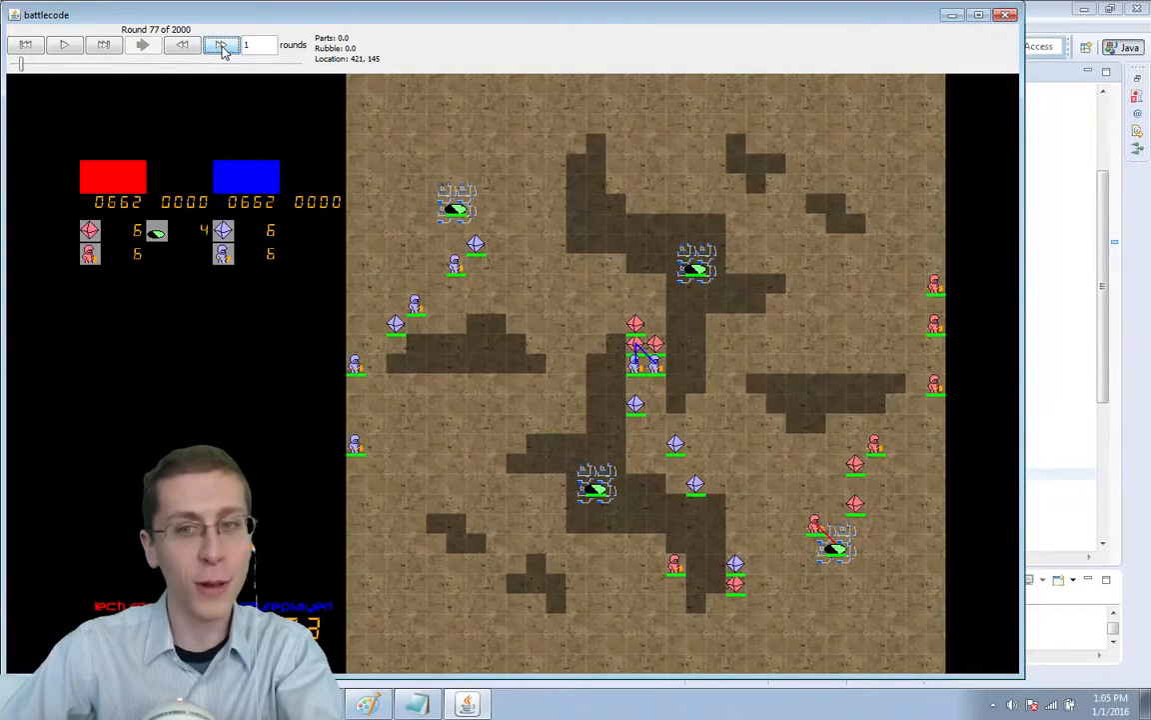
pyautogui.click(142, 44)
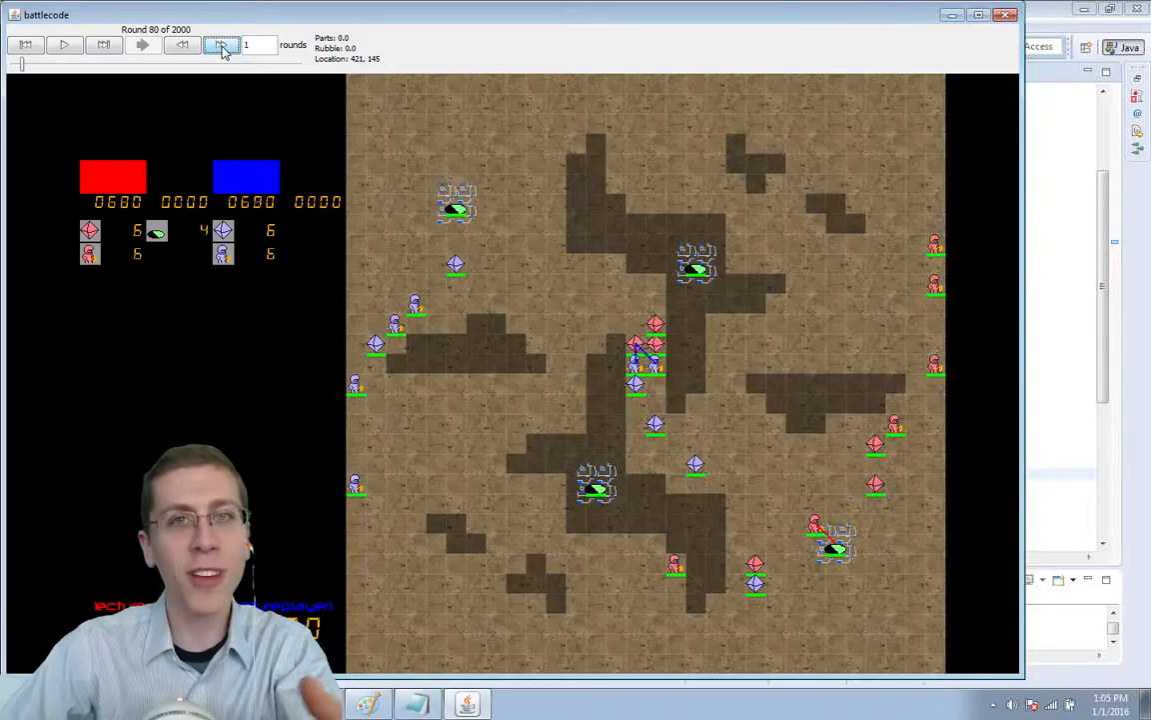
pyautogui.click(224, 44)
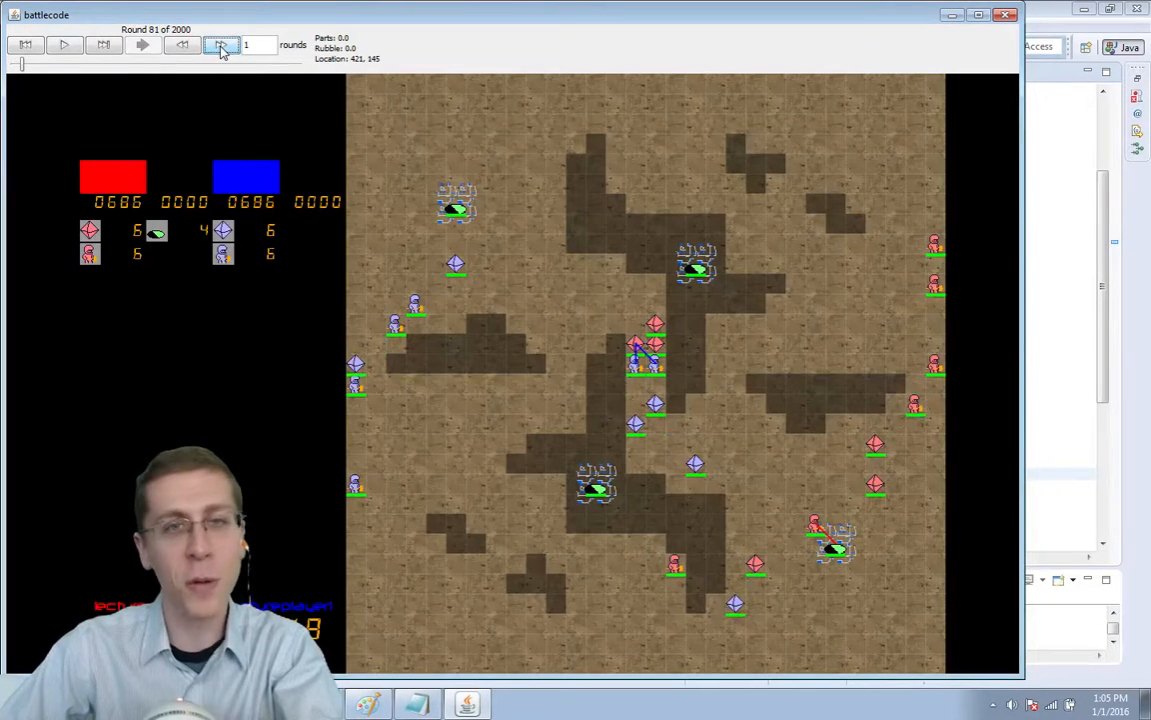
pyautogui.click(144, 44)
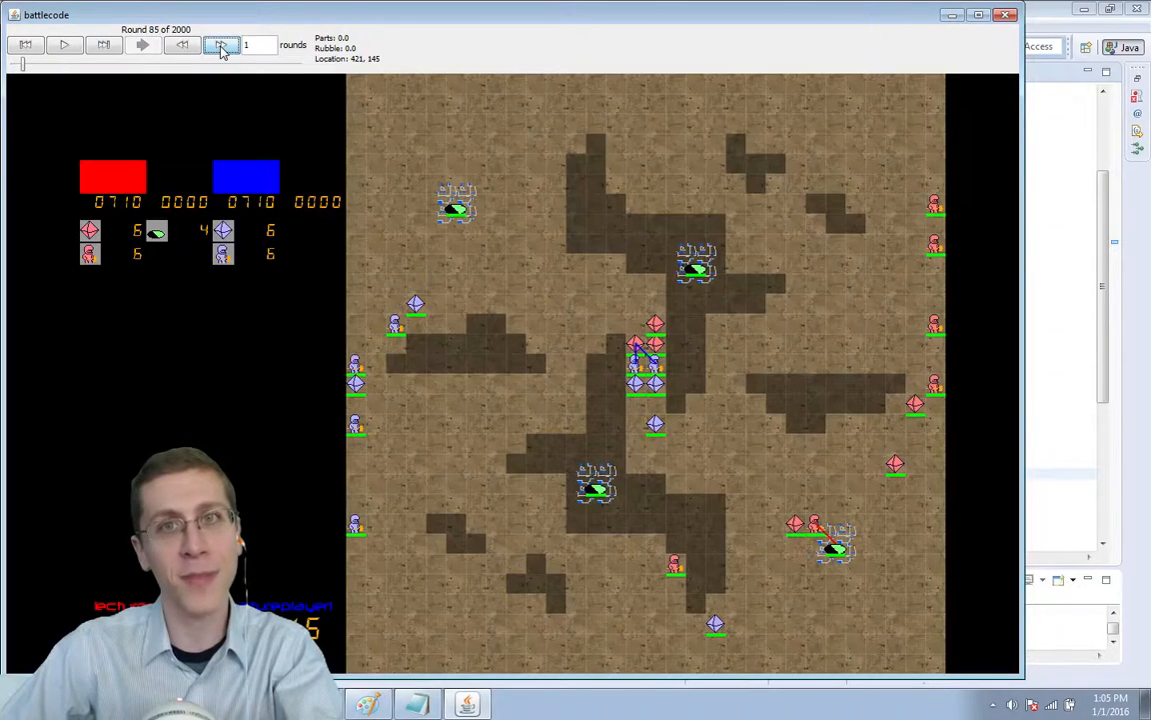
pyautogui.click(220, 44)
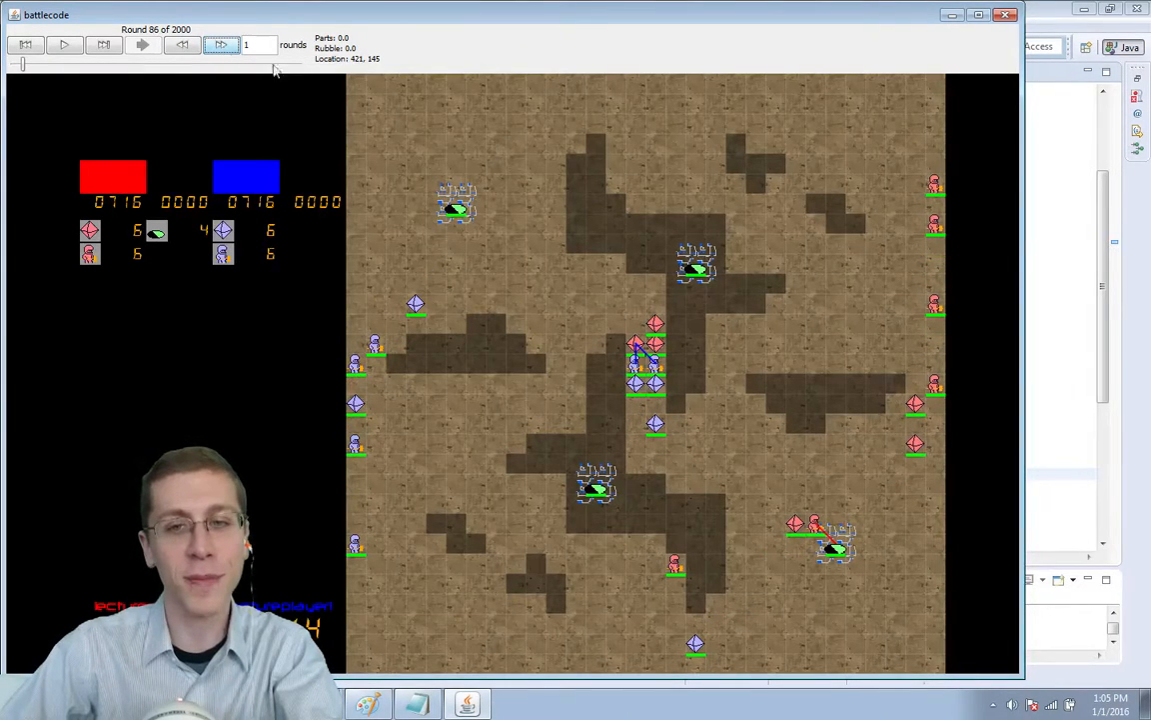
# Select the stuck guard robot near the bottom centre to show its health and delays.
pyautogui.click(674, 561)
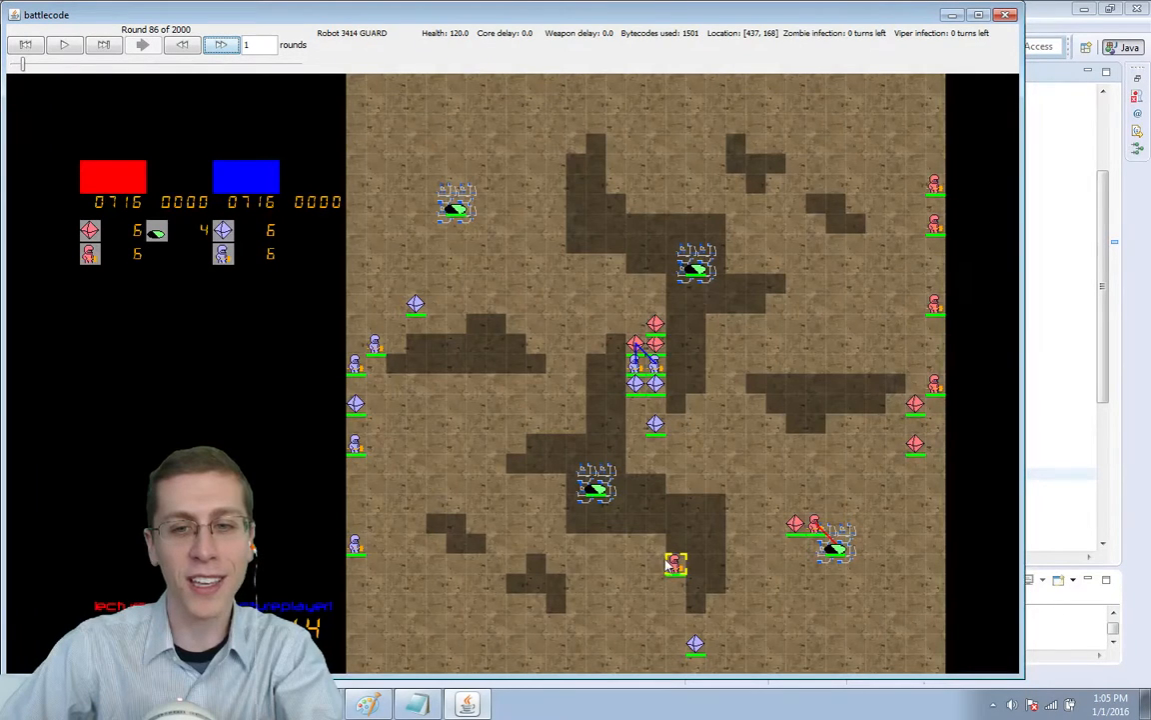
pyautogui.moveTo(680, 609)
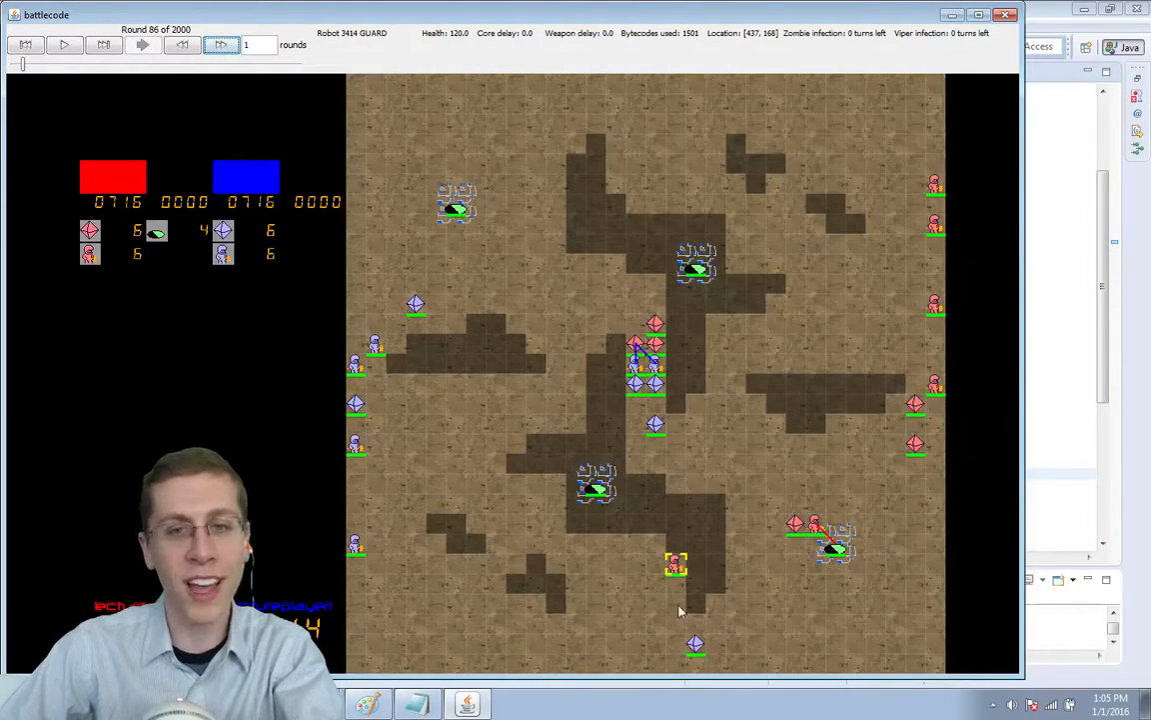
pyautogui.moveTo(659, 583)
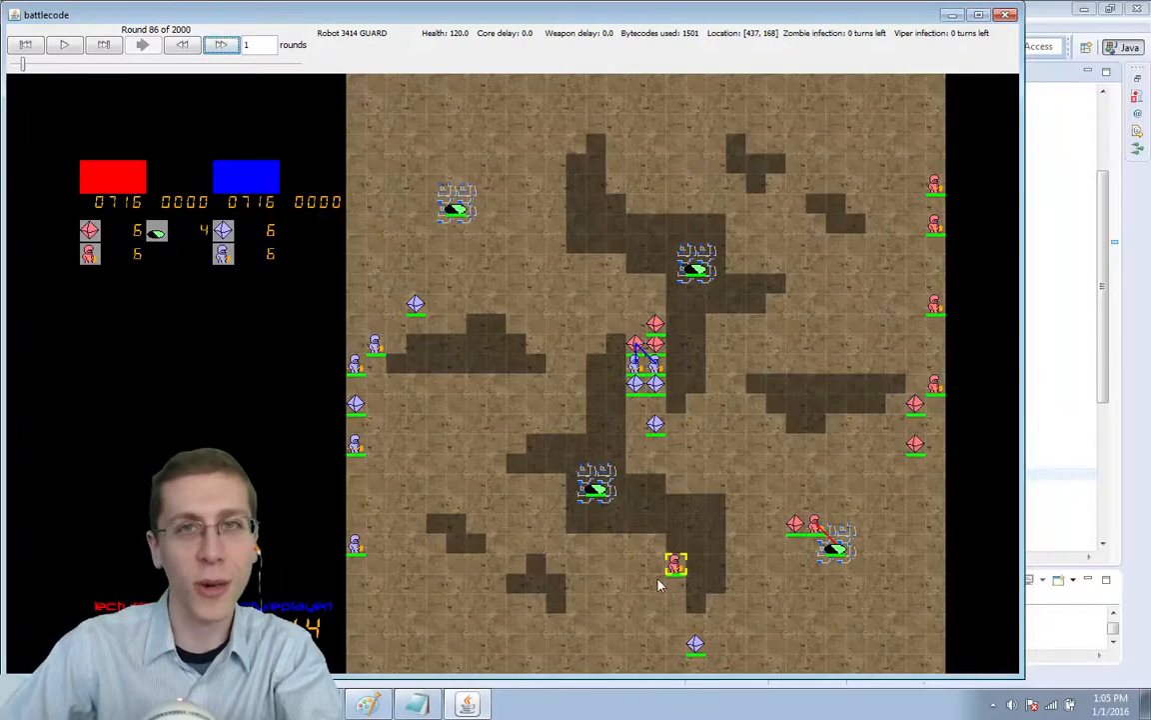